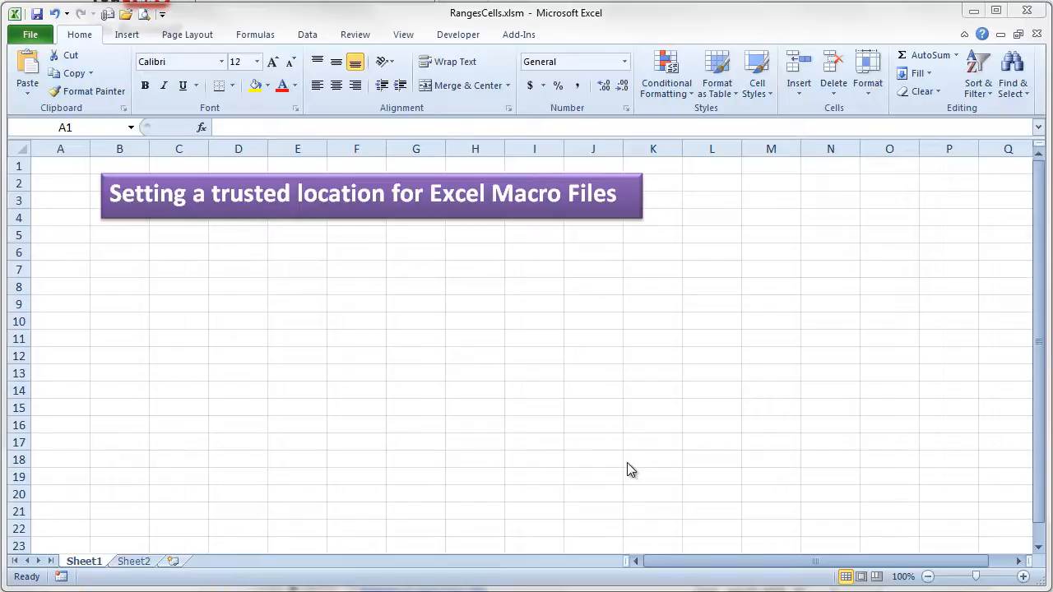
mouse_move(566, 414)
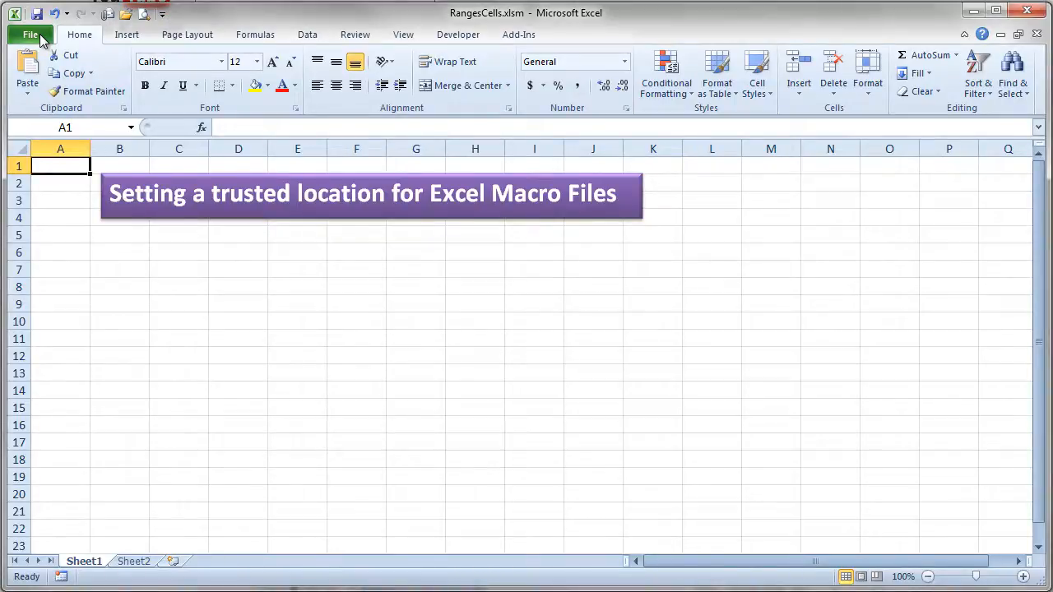
Open the Excel Options dialog from the File menu
left_click(32, 34)
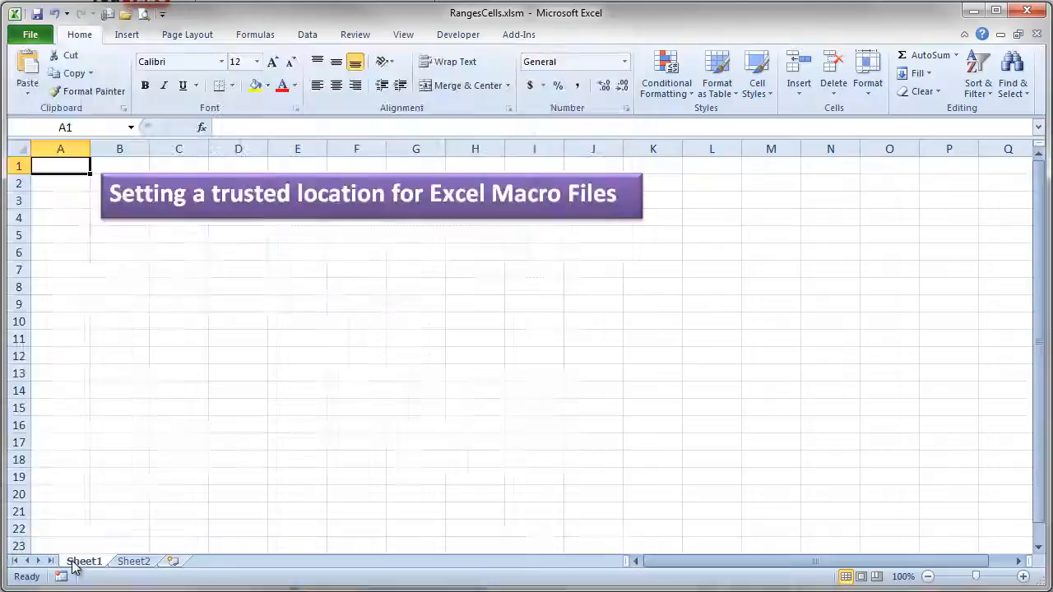
left_click(32, 34)
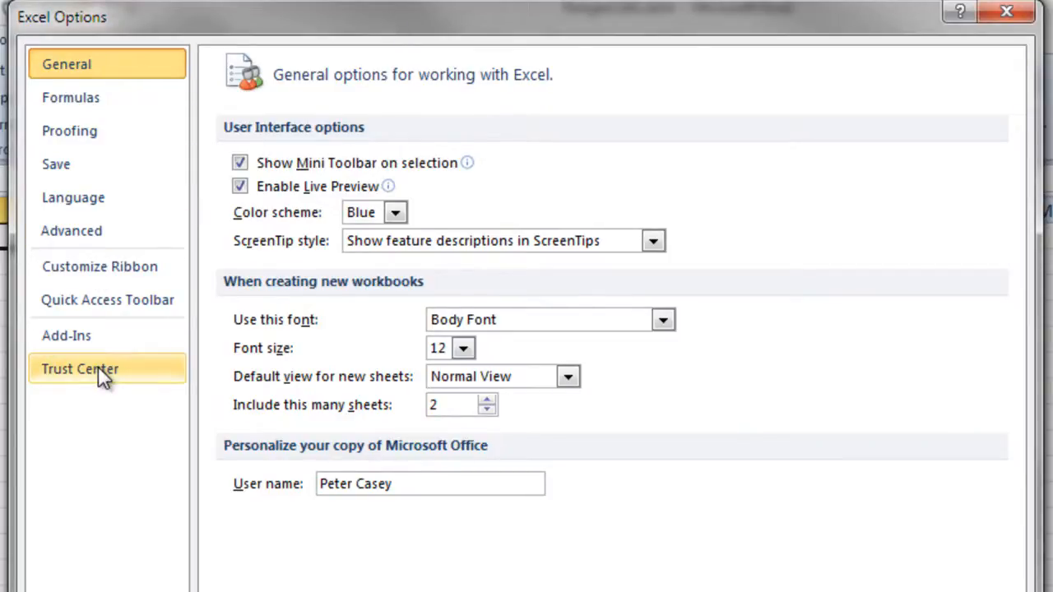
Switch Excel Options to the Trust Center category
left_click(80, 369)
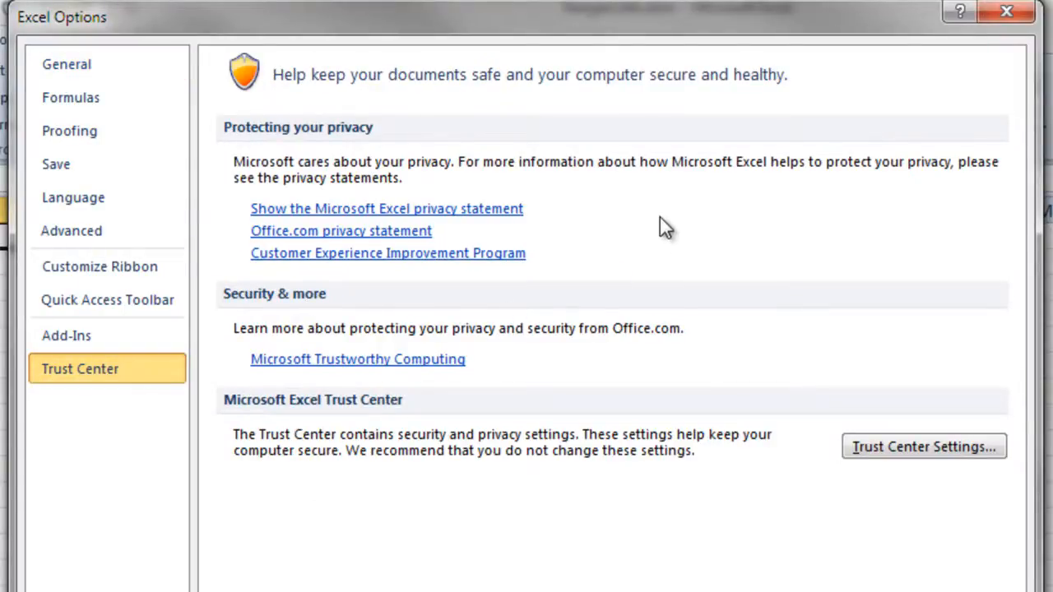
mouse_move(701, 397)
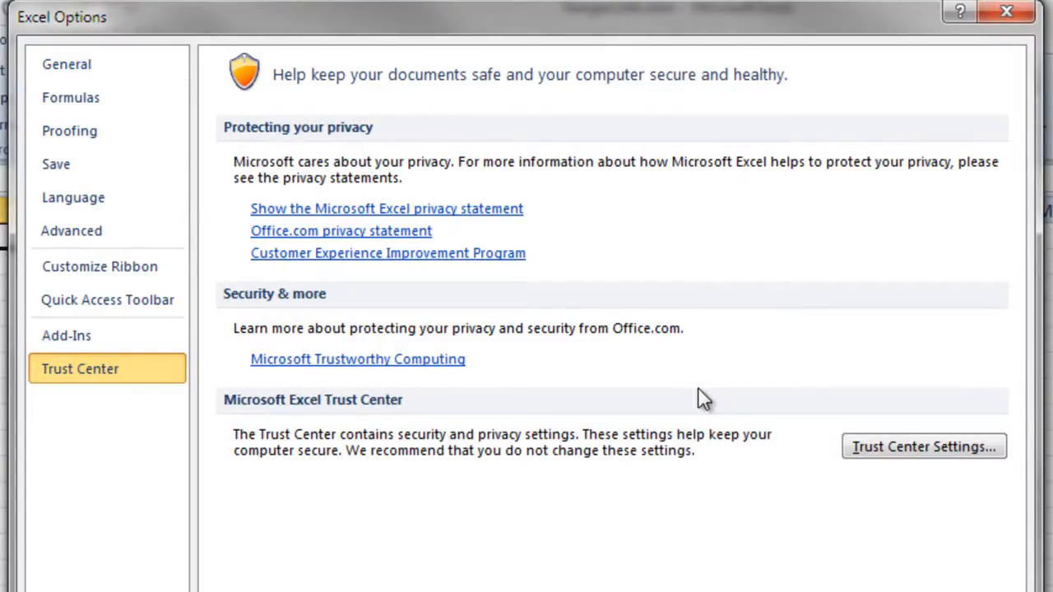
mouse_move(556, 230)
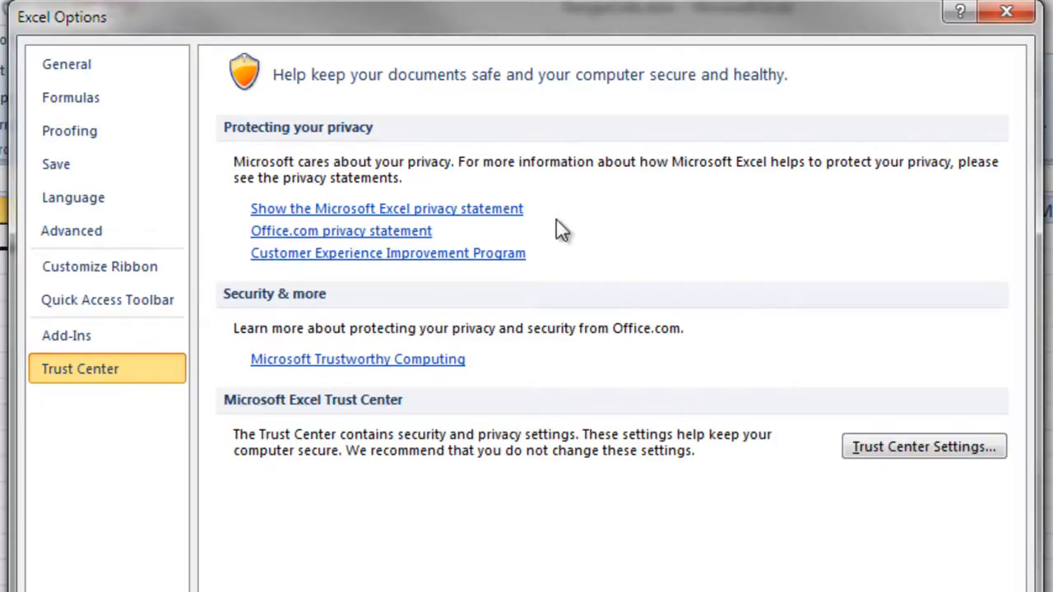
mouse_move(361, 407)
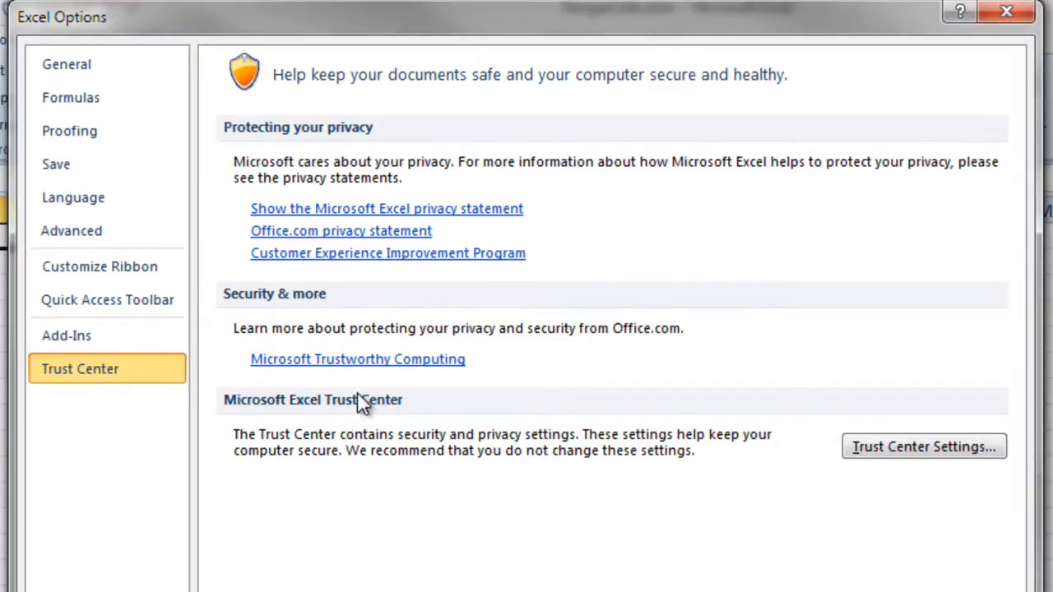
mouse_move(717, 494)
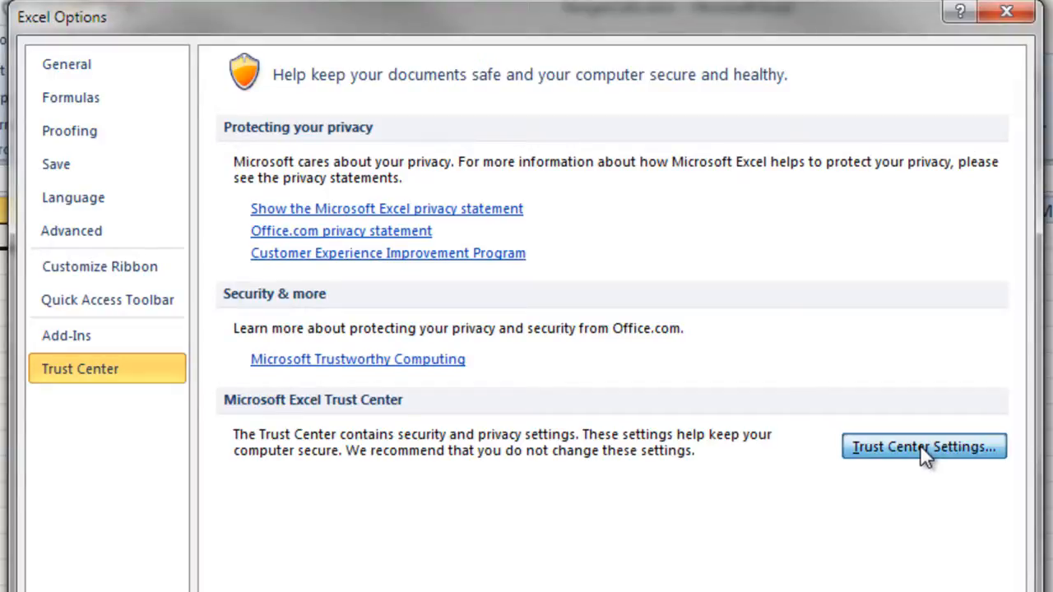
left_click(925, 447)
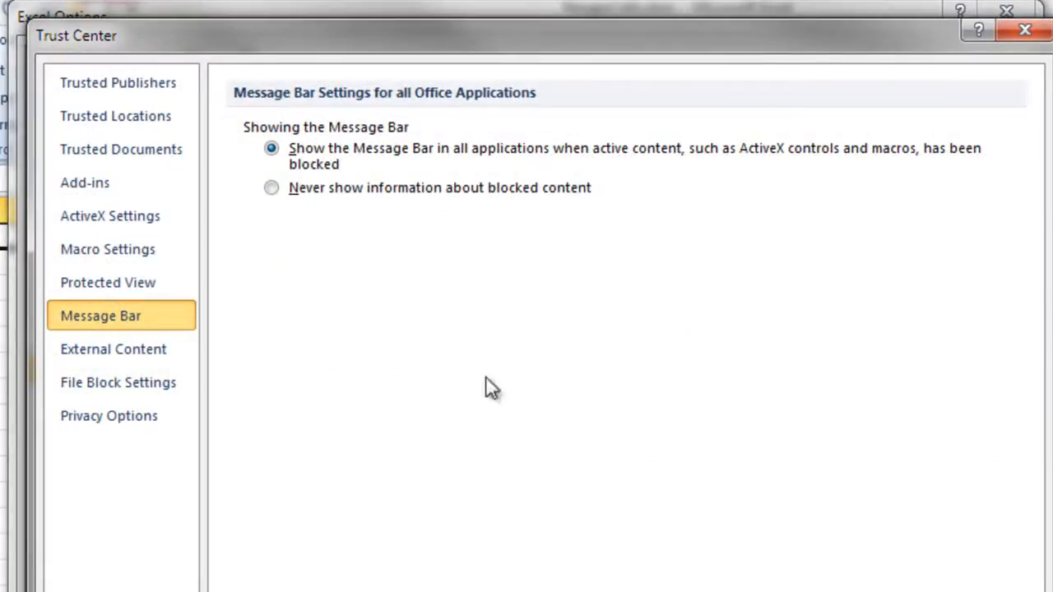
mouse_move(236, 153)
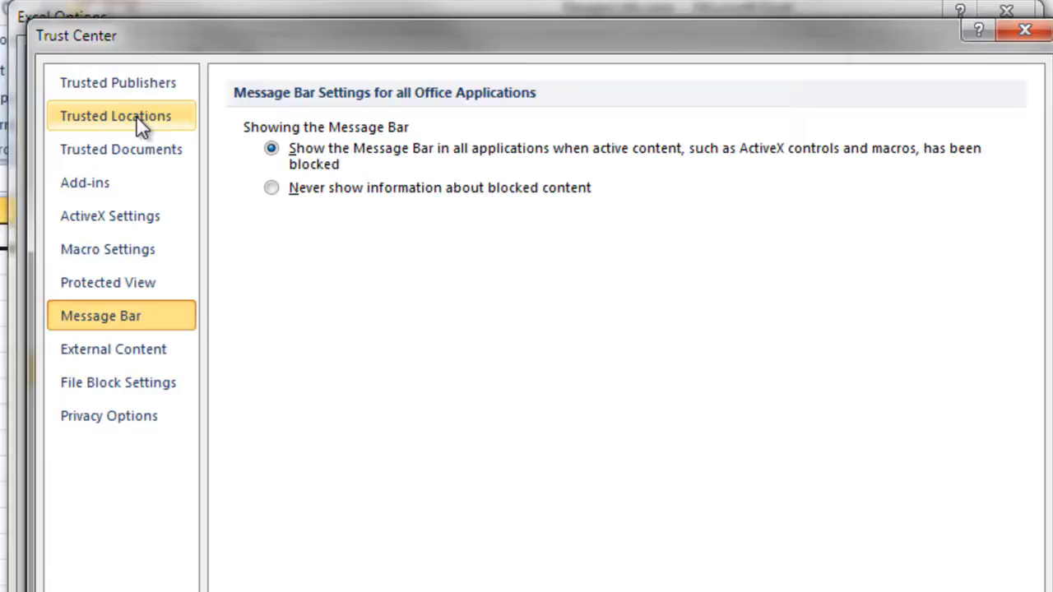
left_click(116, 115)
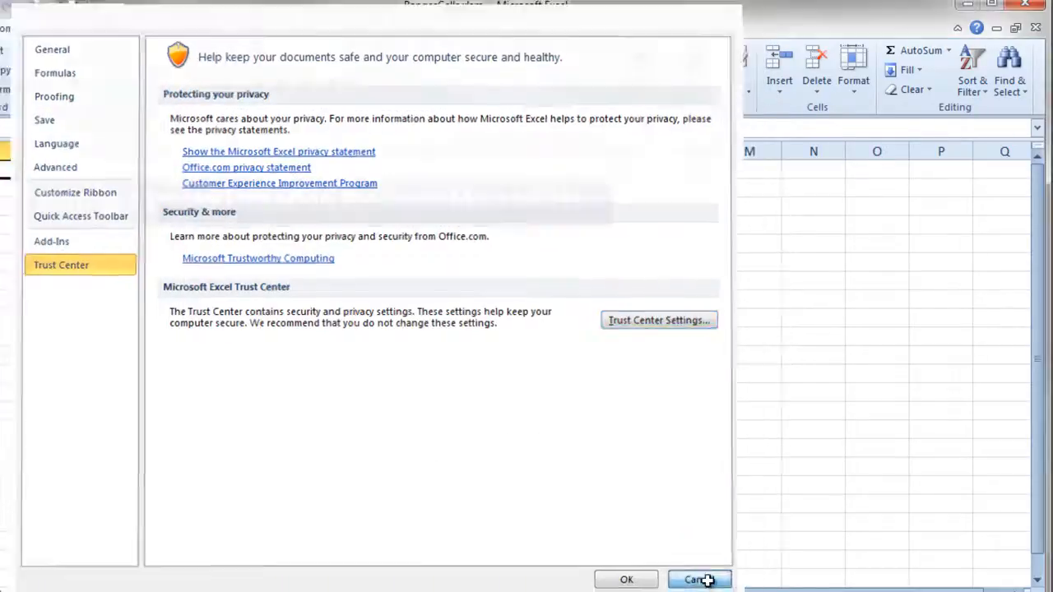
Cancel Excel Options and browse to the Desktop folder to save RangesCells.xlsm
left_click(700, 579)
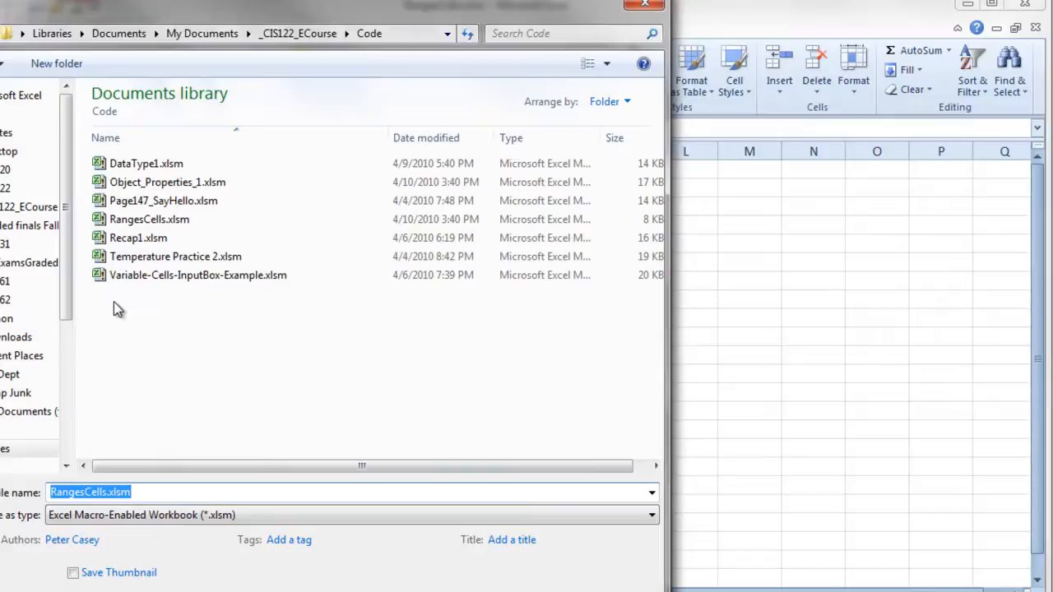
scroll("down", 3)
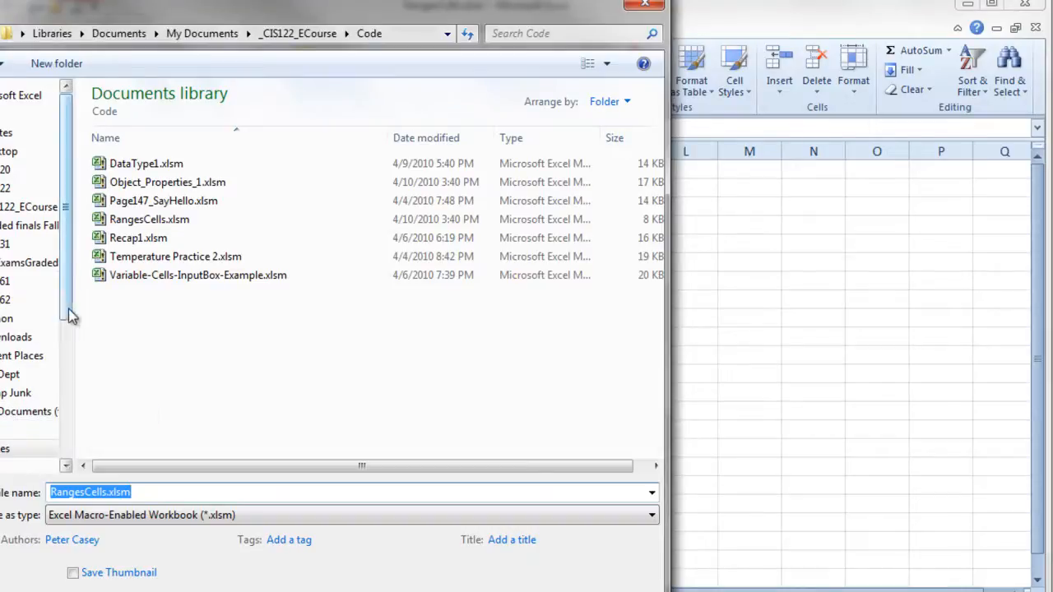
left_click(12, 151)
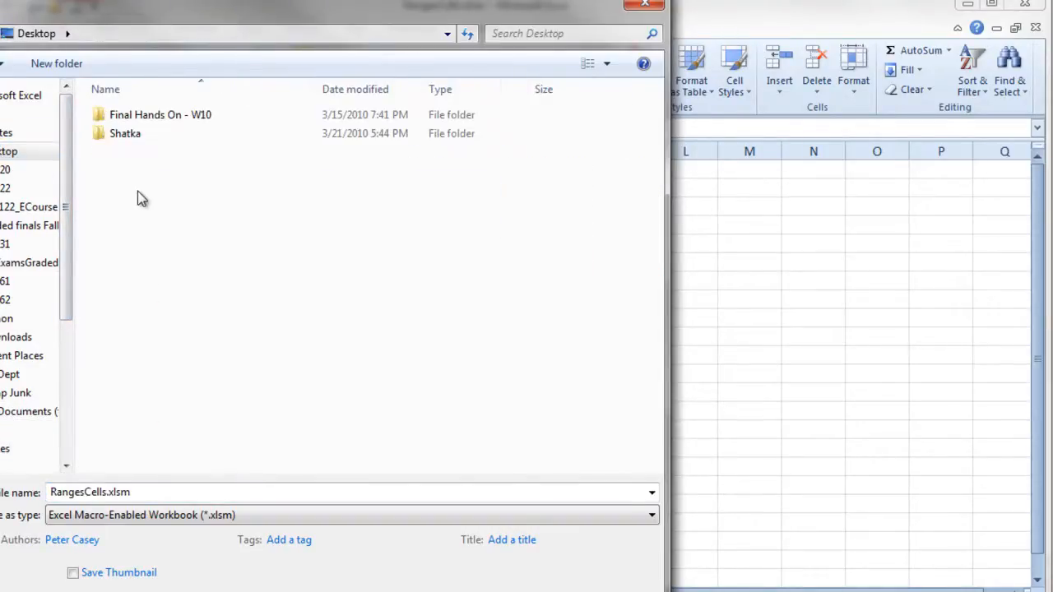
left_click(12, 393)
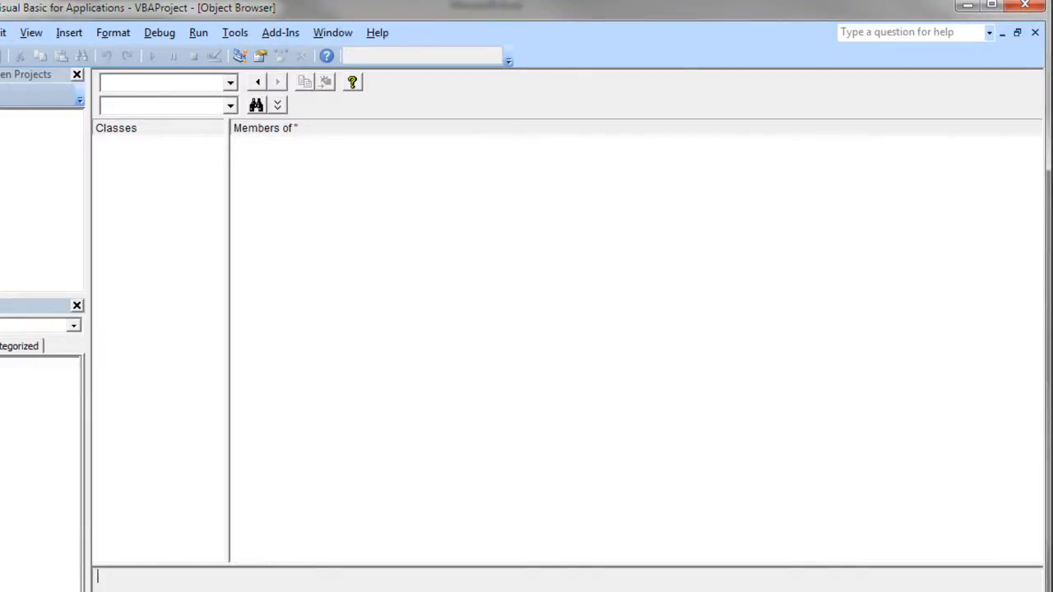
Leave the VBA editor and close the RangesCells workbook
left_click(4, 33)
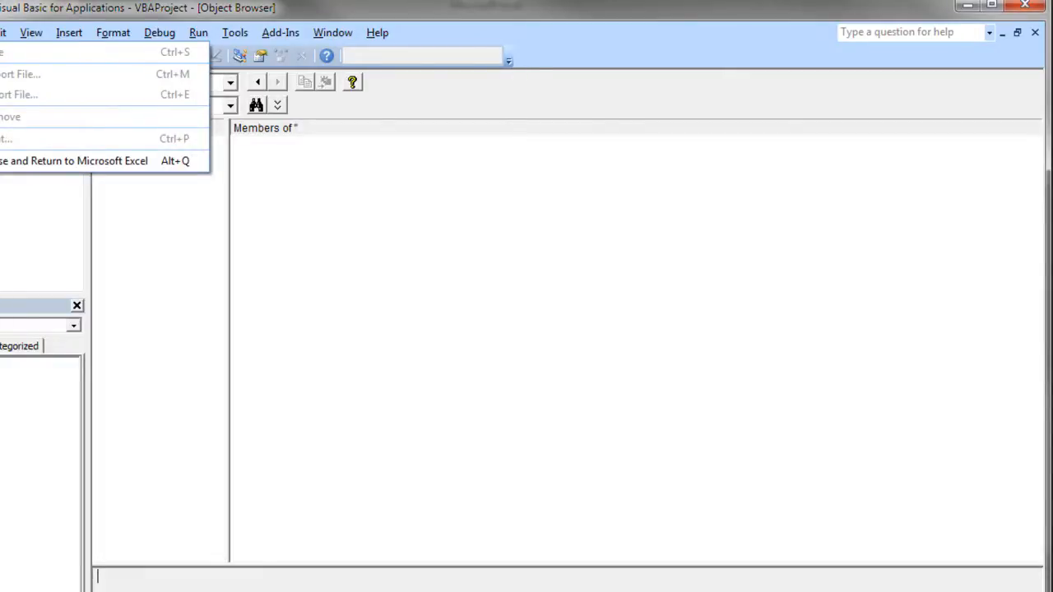
key("Escape")
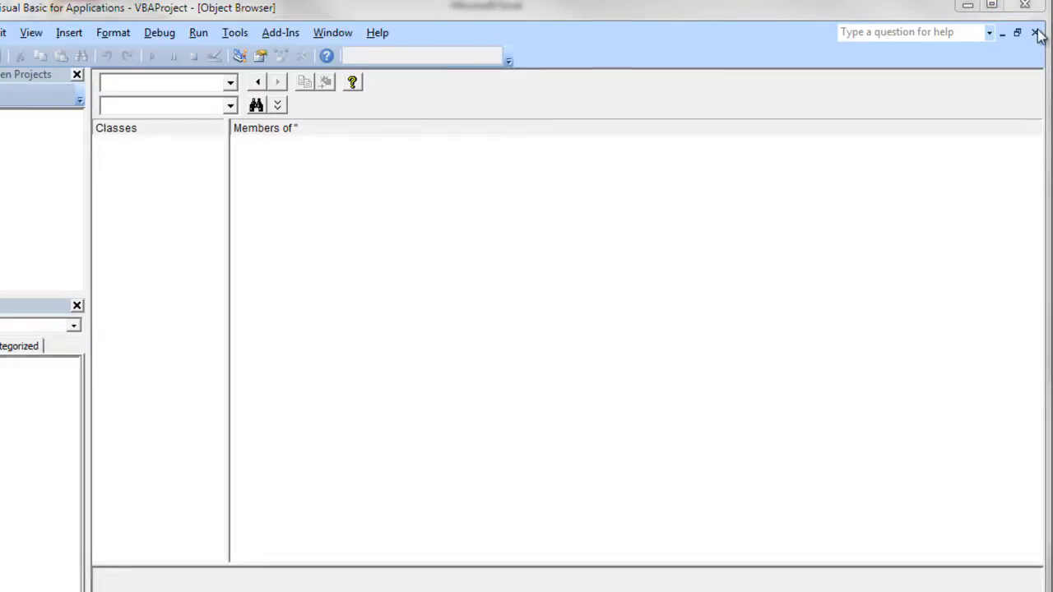
left_click(1034, 33)
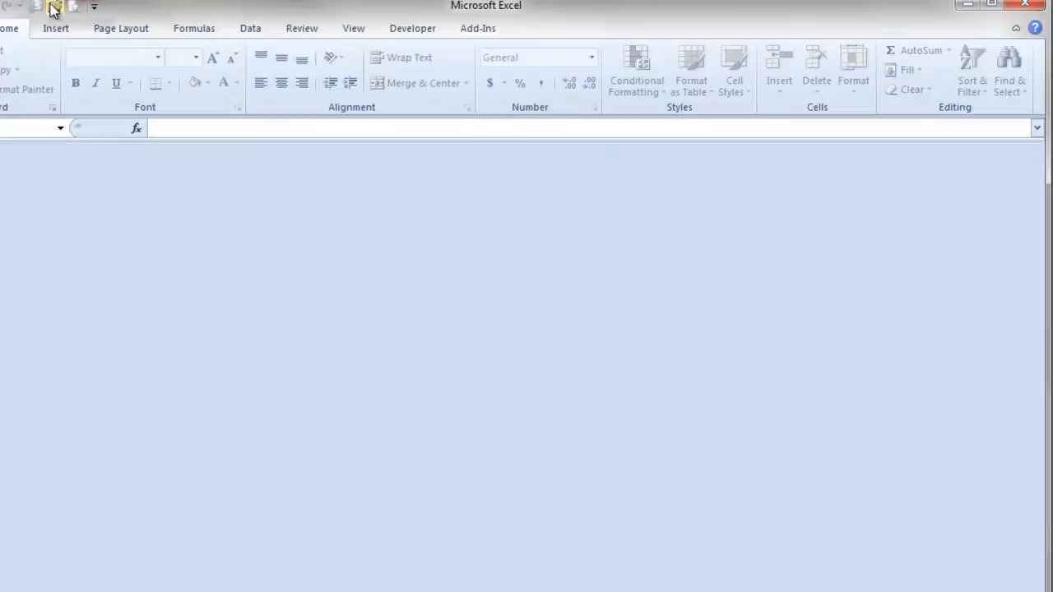
Reopen RangesCells.xlsm from Desktop > Temp Junk and enable its macros
left_click(74, 7)
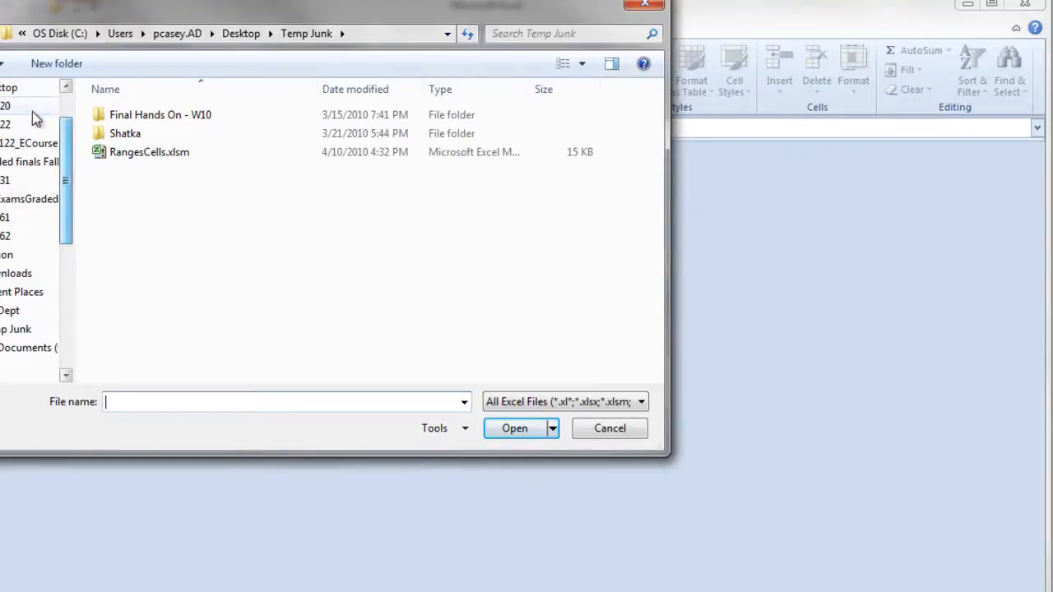
left_click(12, 86)
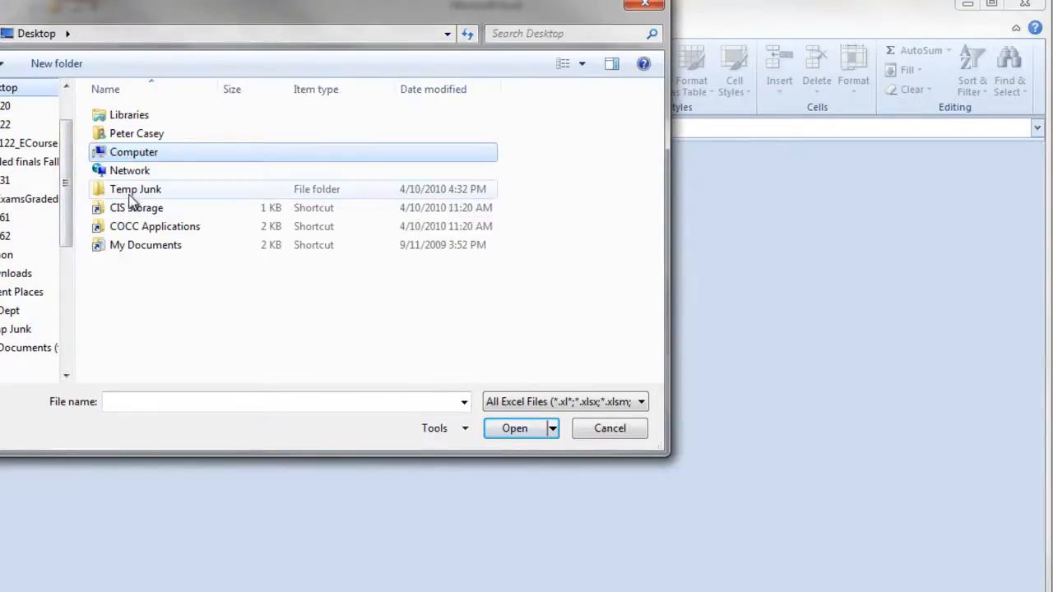
double_click(135, 189)
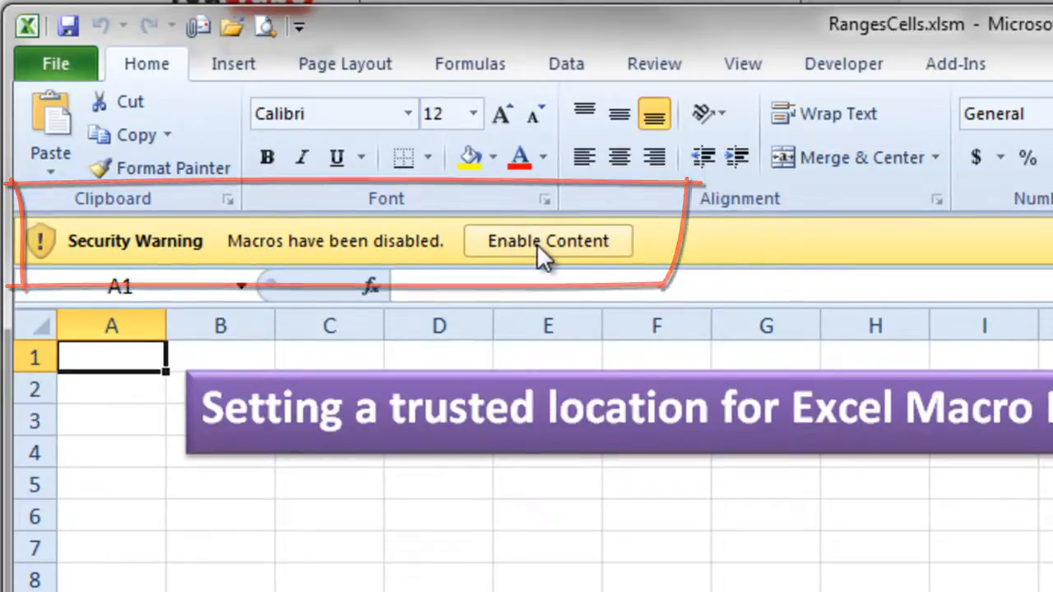
left_click(547, 240)
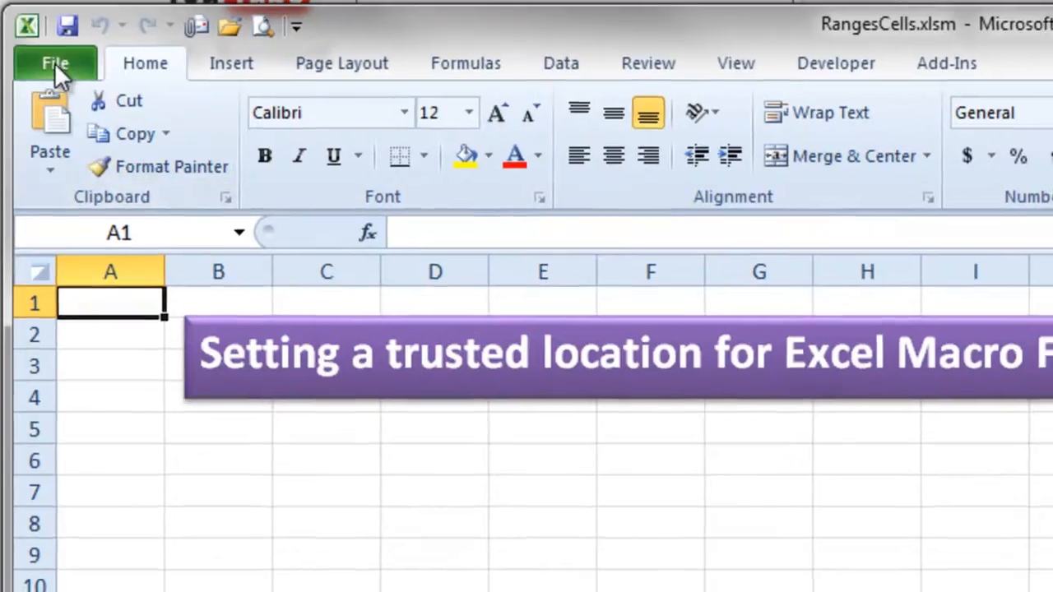
Open Excel Options on the Trust Center page
left_click(55, 63)
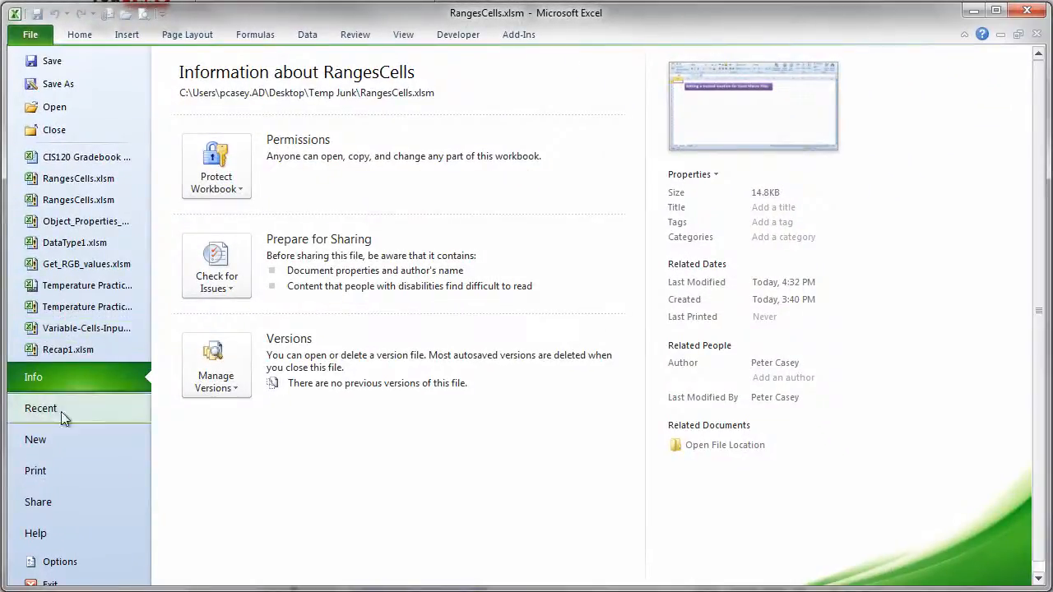
left_click(46, 561)
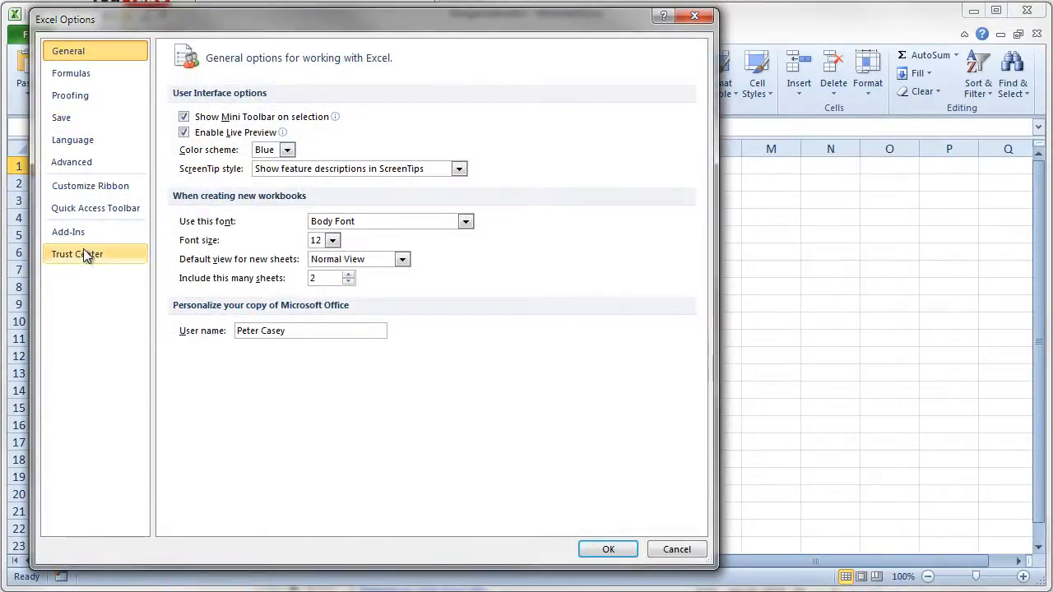
left_click(76, 253)
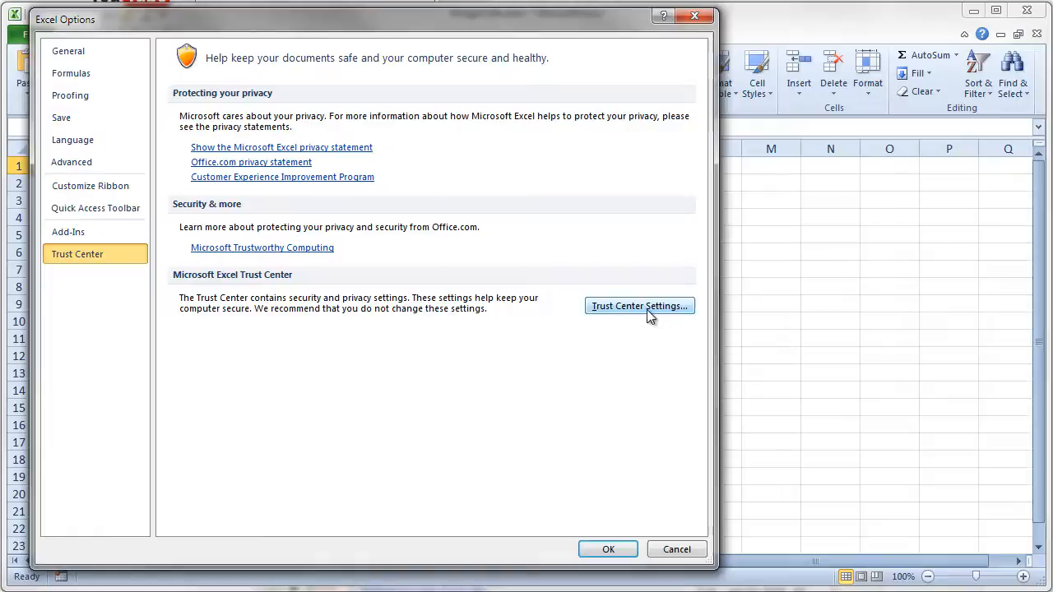
Show Trusted Locations in the Trust Center and begin adding a new location
left_click(638, 305)
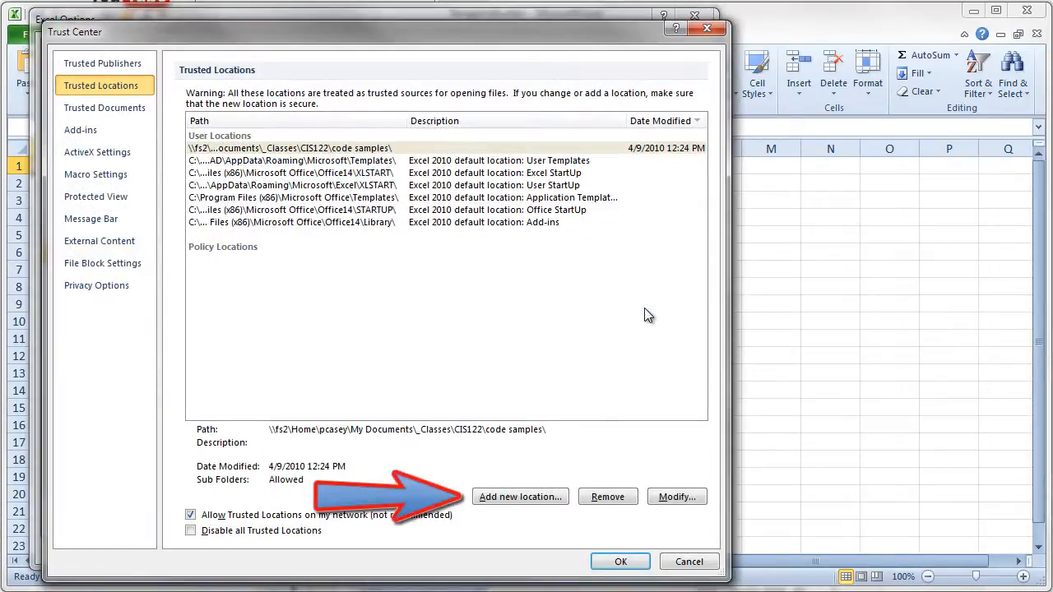
left_click(520, 496)
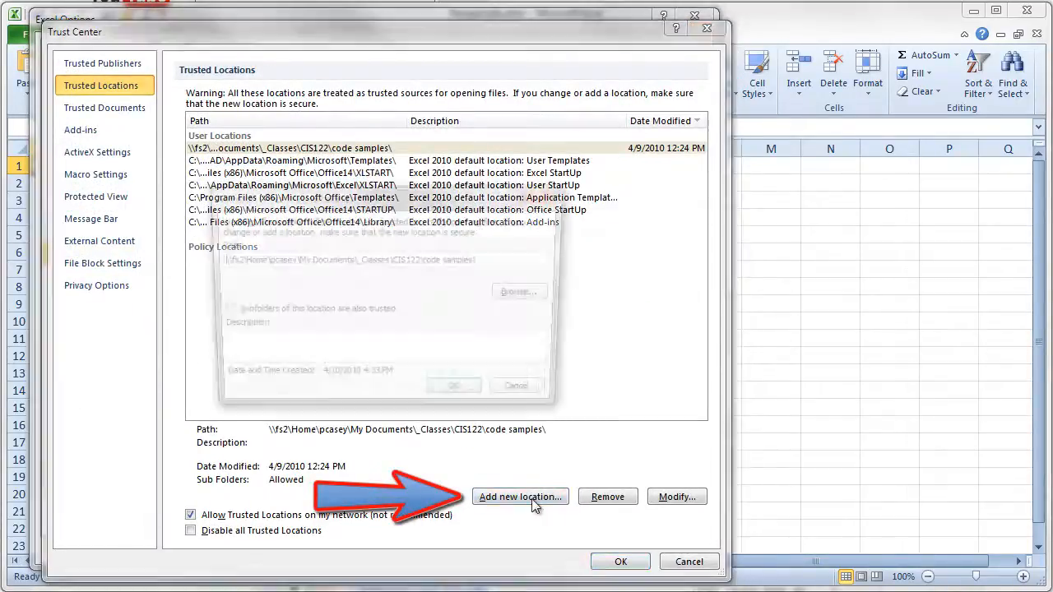
left_click(520, 496)
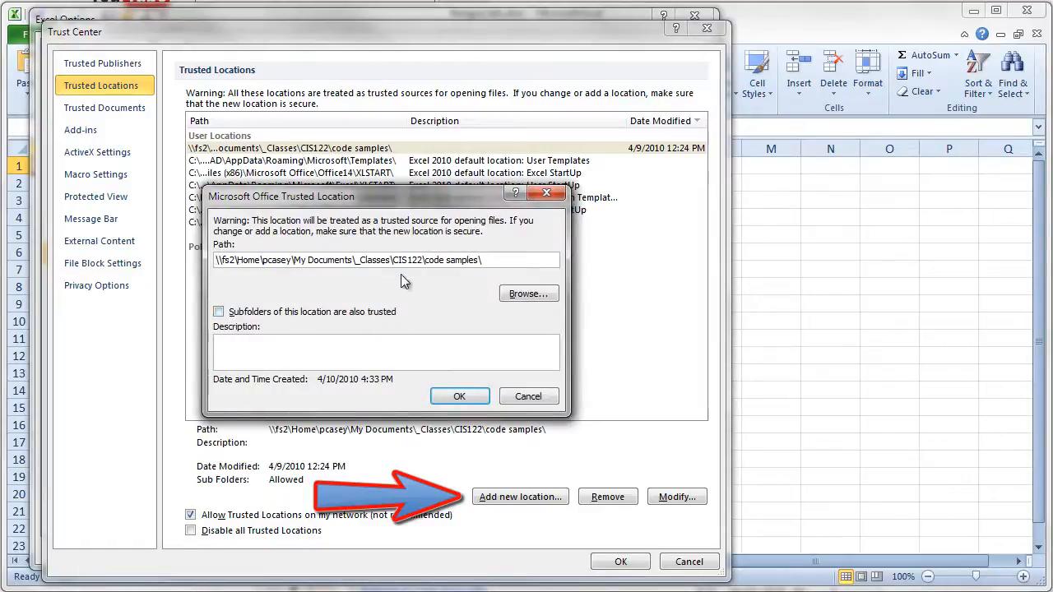
left_click(528, 294)
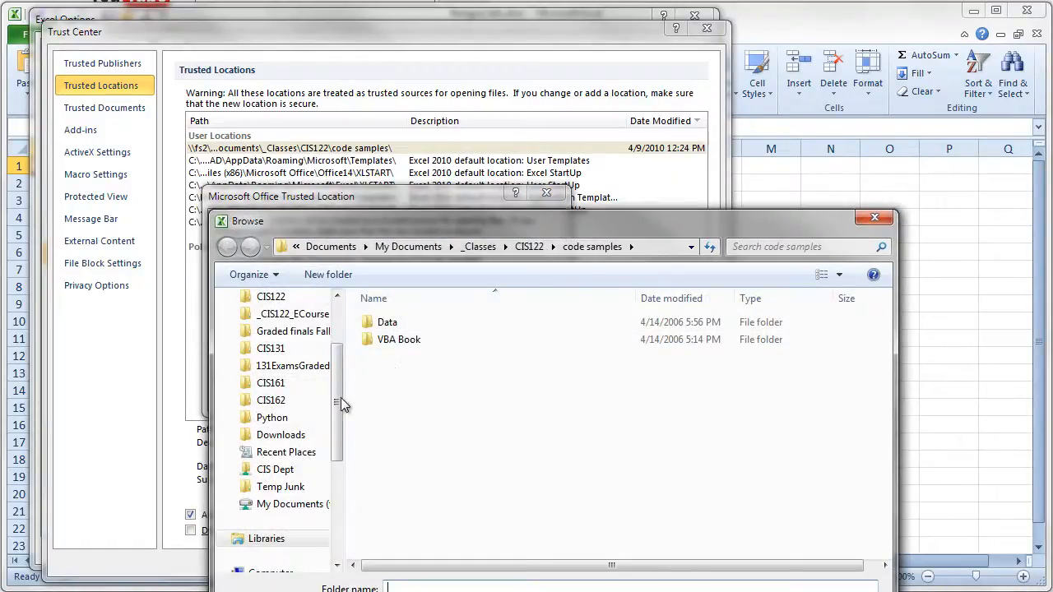
Set the new trusted location's path to the Desktop Temp Junk folder
left_click(274, 355)
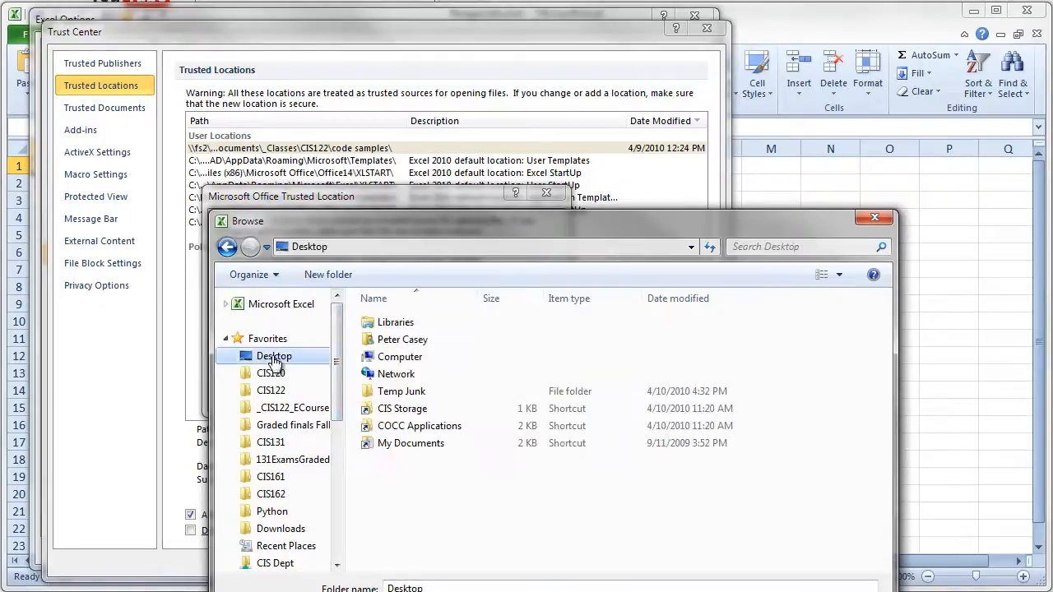
left_click(403, 391)
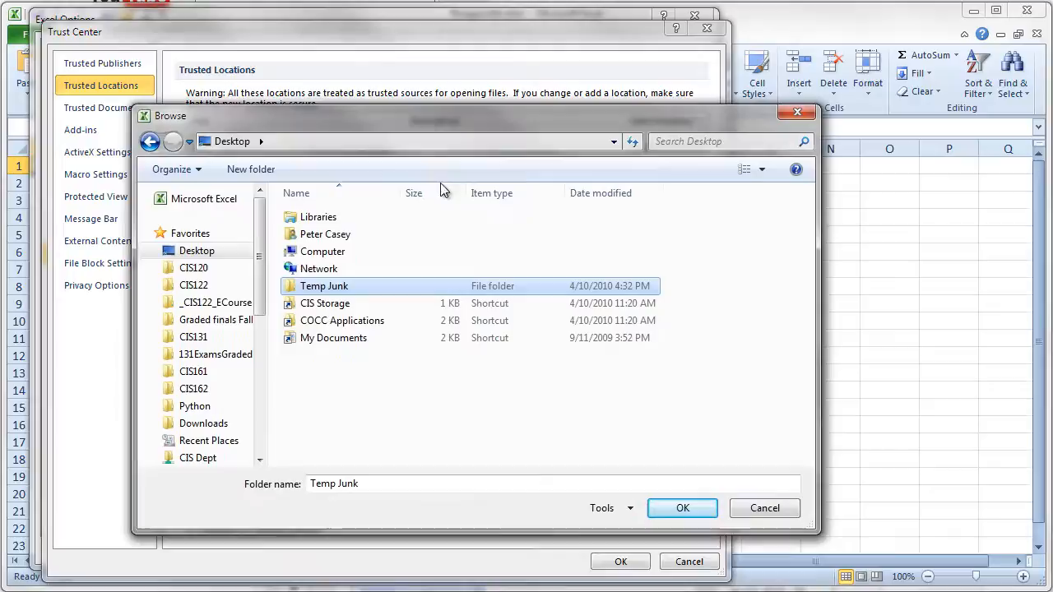
mouse_move(654, 474)
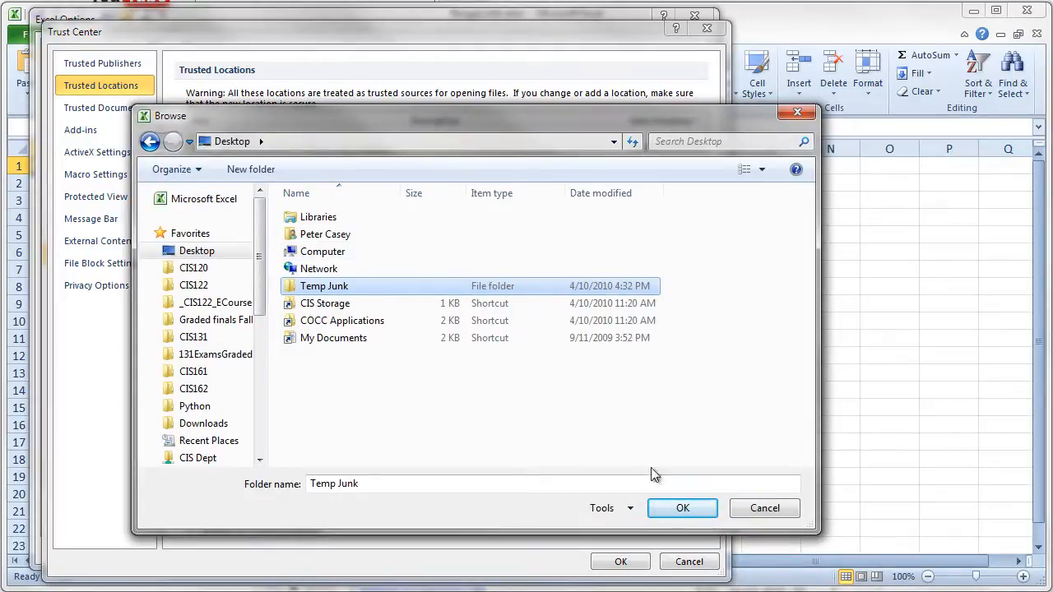
left_click(682, 508)
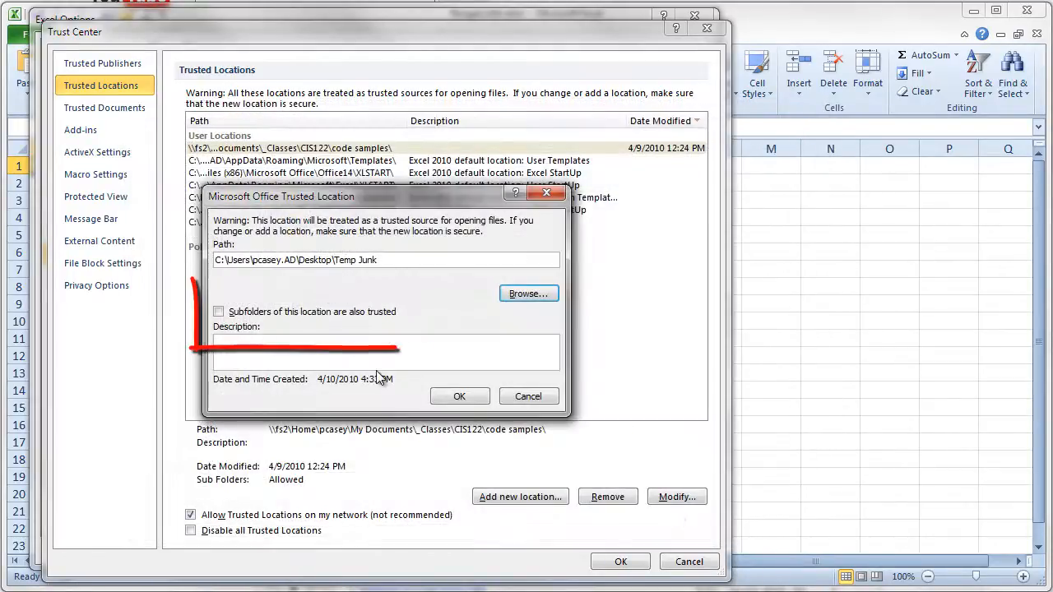
Trust Temp Junk including subfolders, then confirm and close the Trust Center
left_click(219, 312)
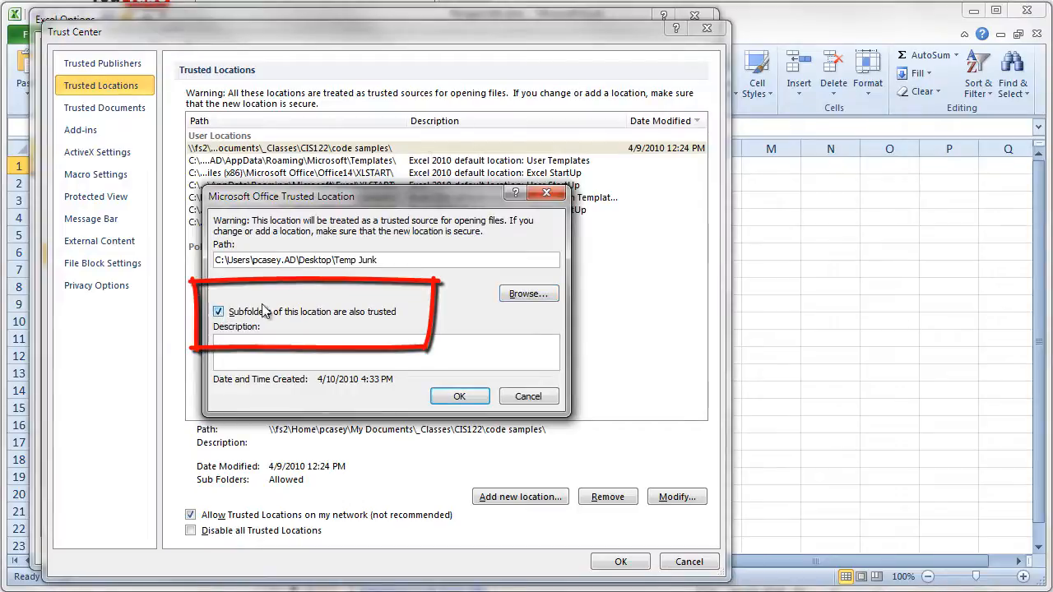
mouse_move(394, 295)
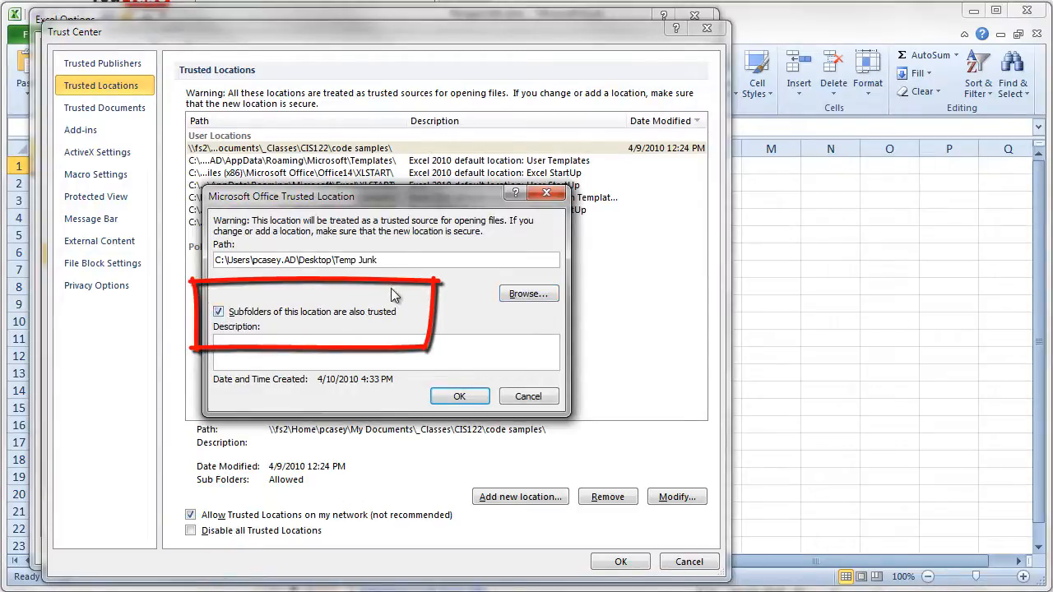
mouse_move(299, 335)
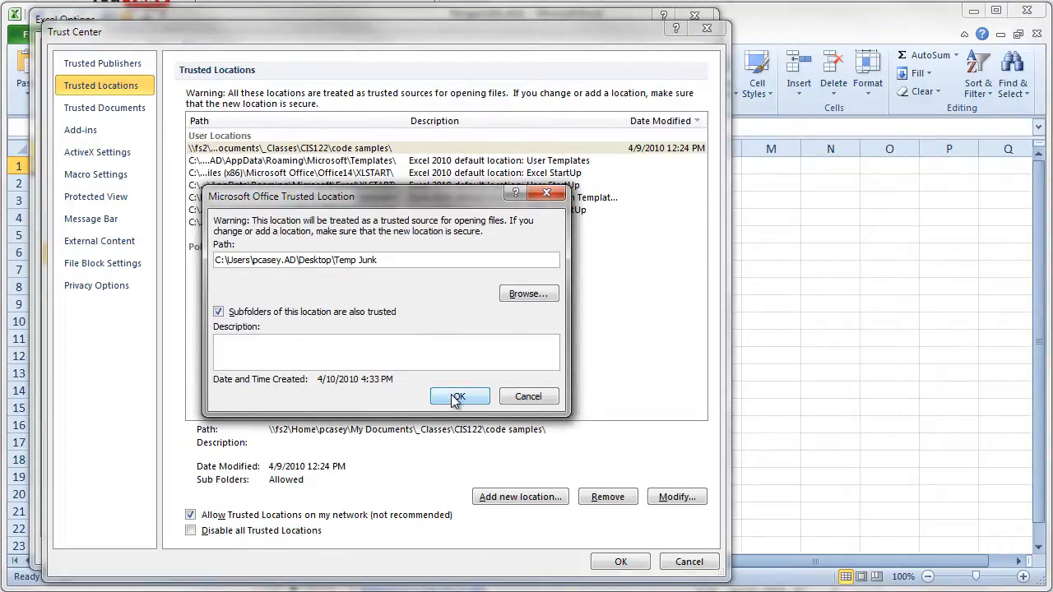
left_click(459, 395)
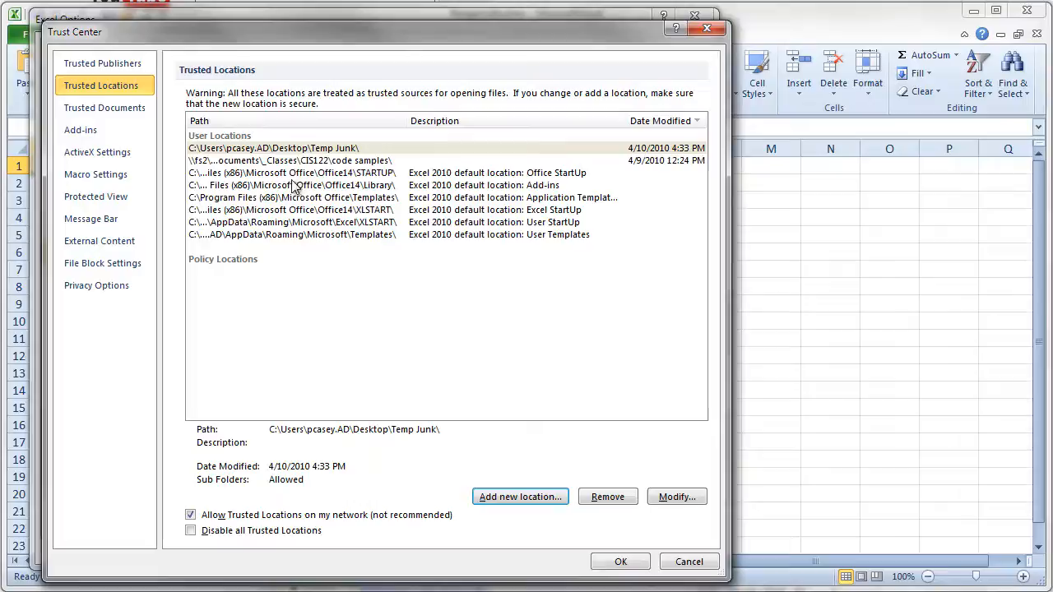
mouse_move(436, 434)
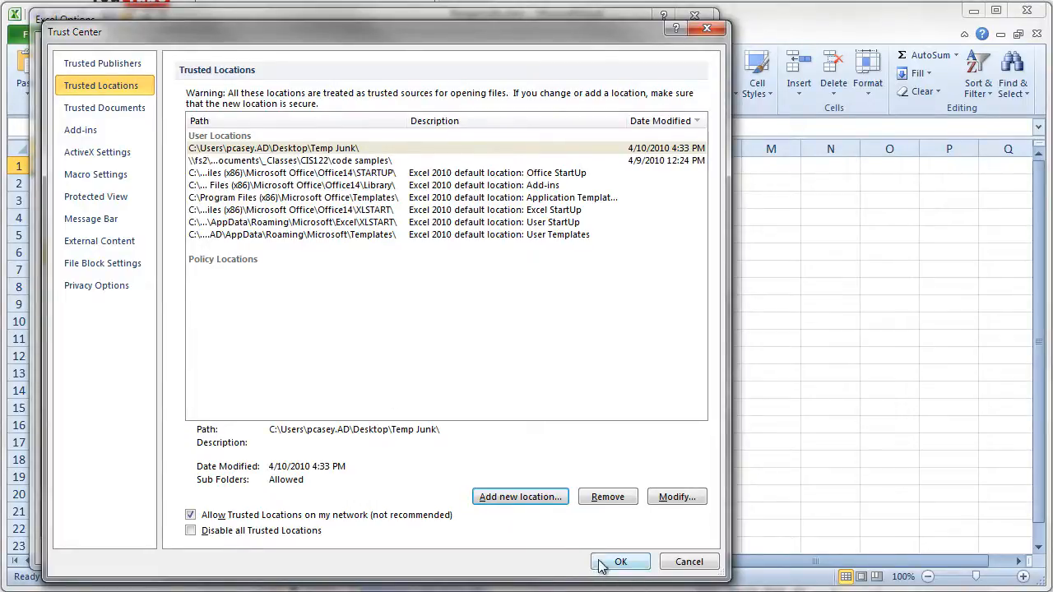
left_click(627, 560)
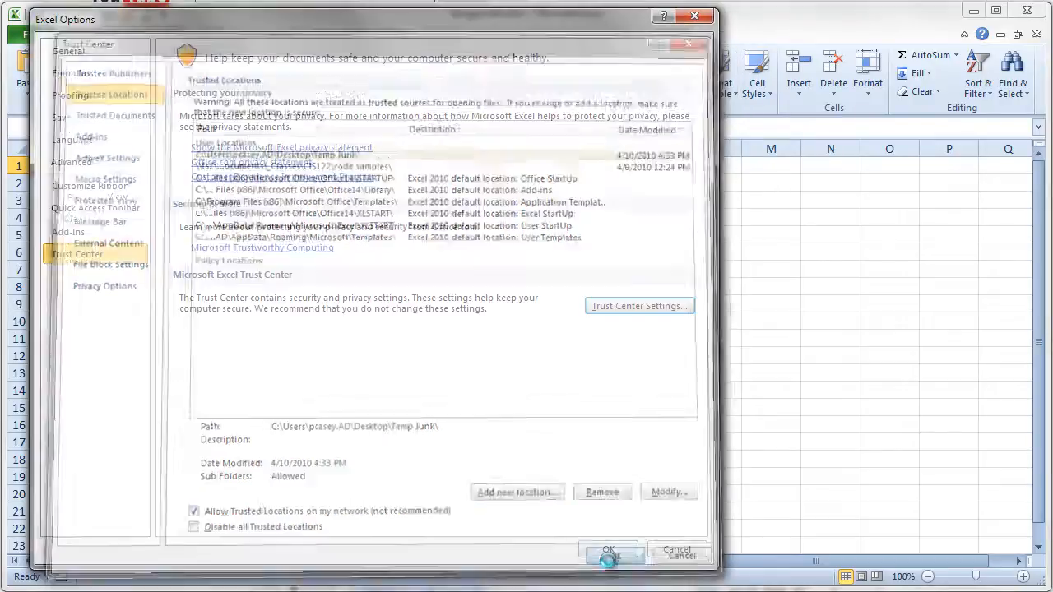
Confirm Excel Options with OK and close the RangesCells.xlsm workbook
left_click(609, 547)
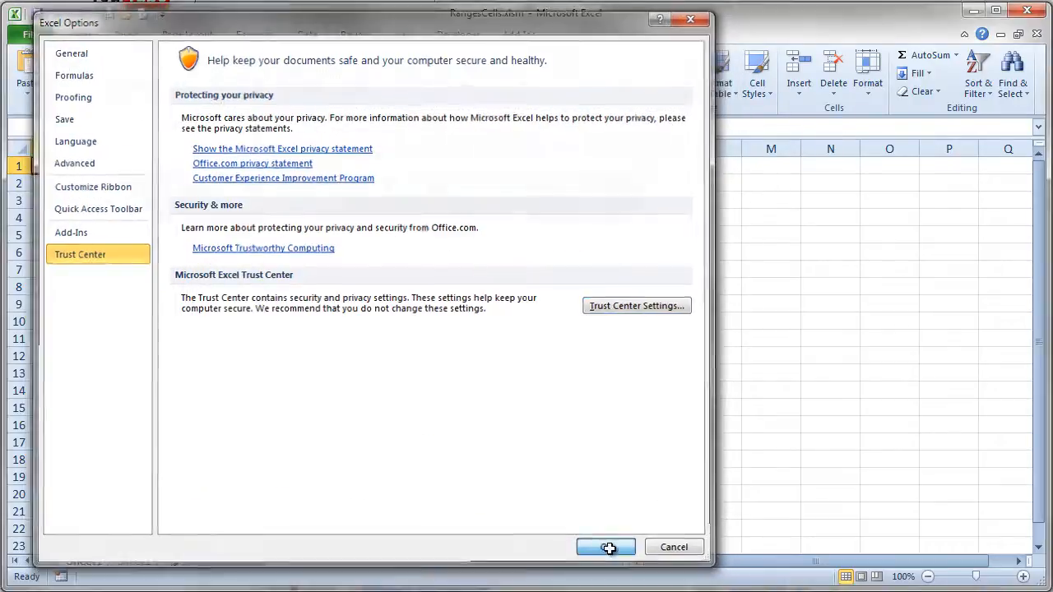
left_click(605, 547)
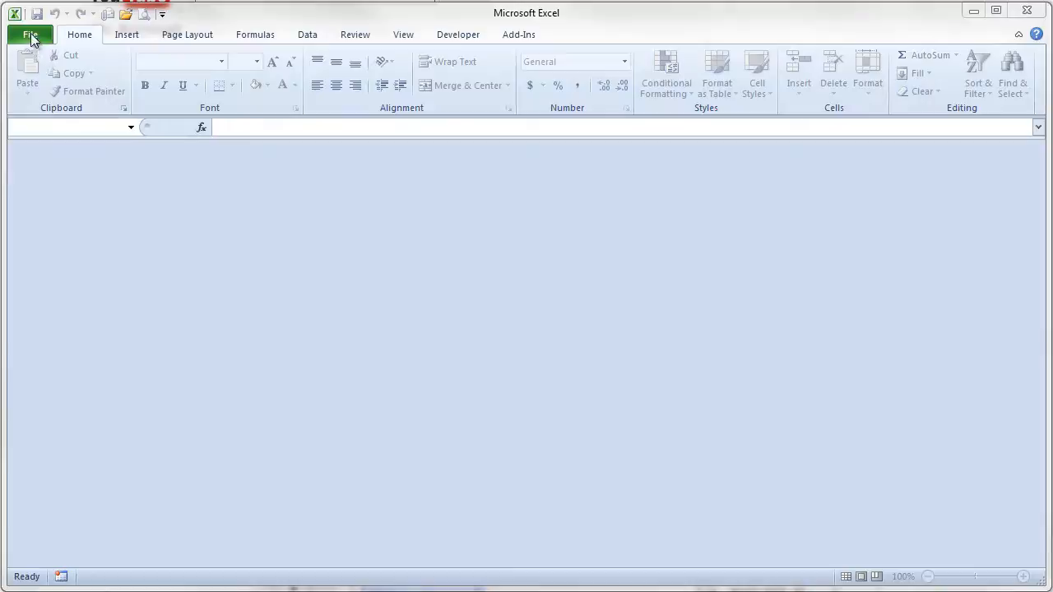
Reopen RangesCells.xlsm from the Temp Junk folder through File > Open
left_click(31, 34)
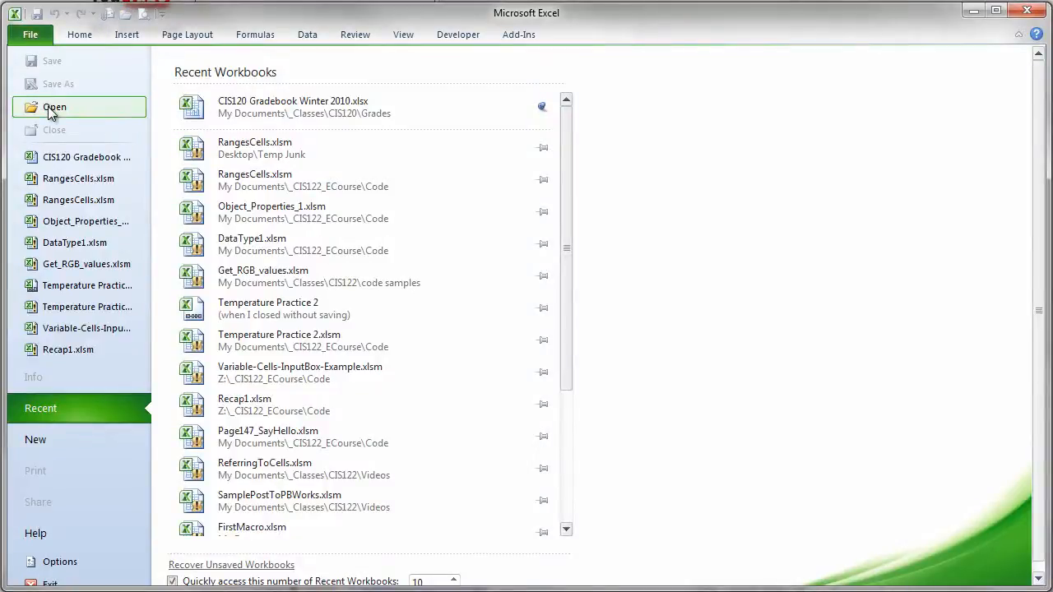
left_click(54, 107)
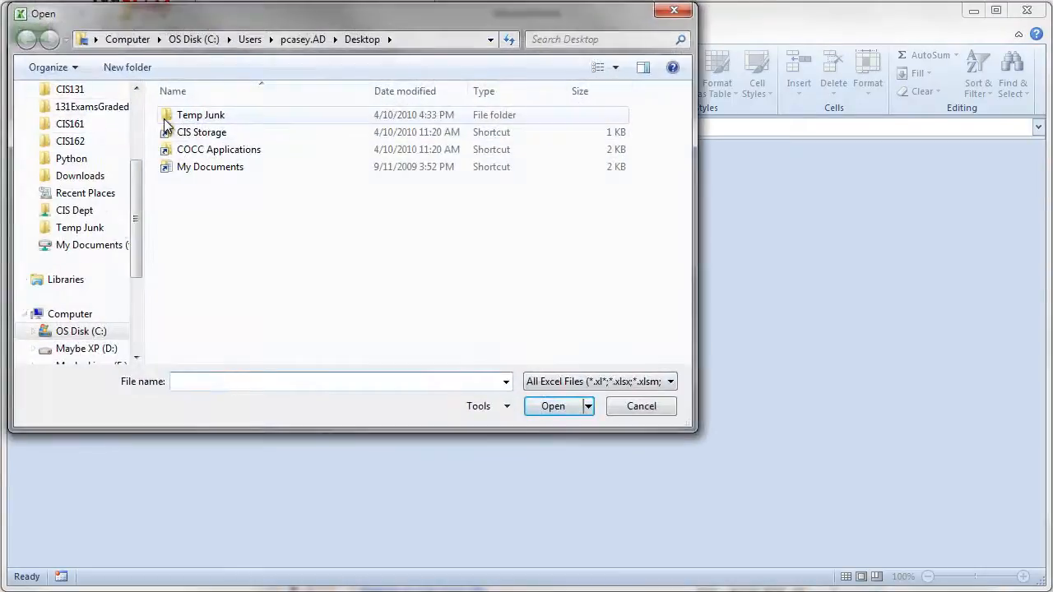
double_click(200, 114)
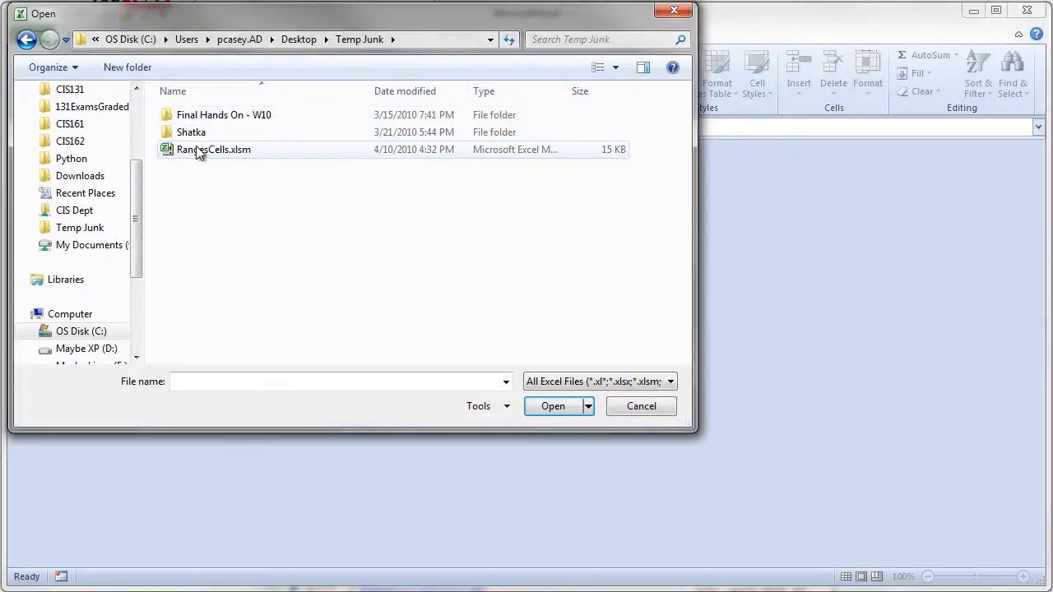
double_click(213, 148)
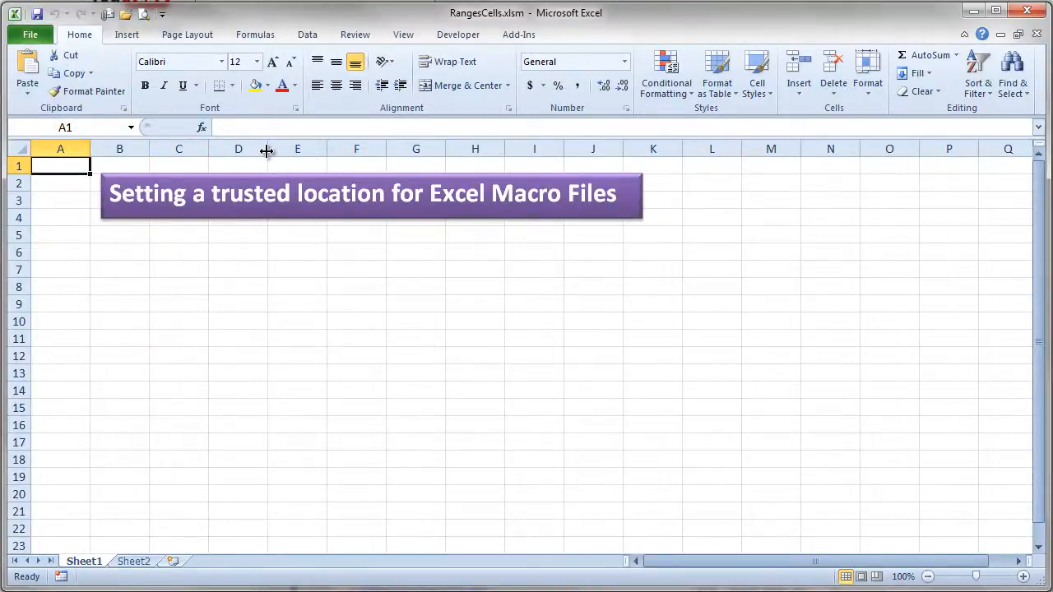
mouse_move(263, 314)
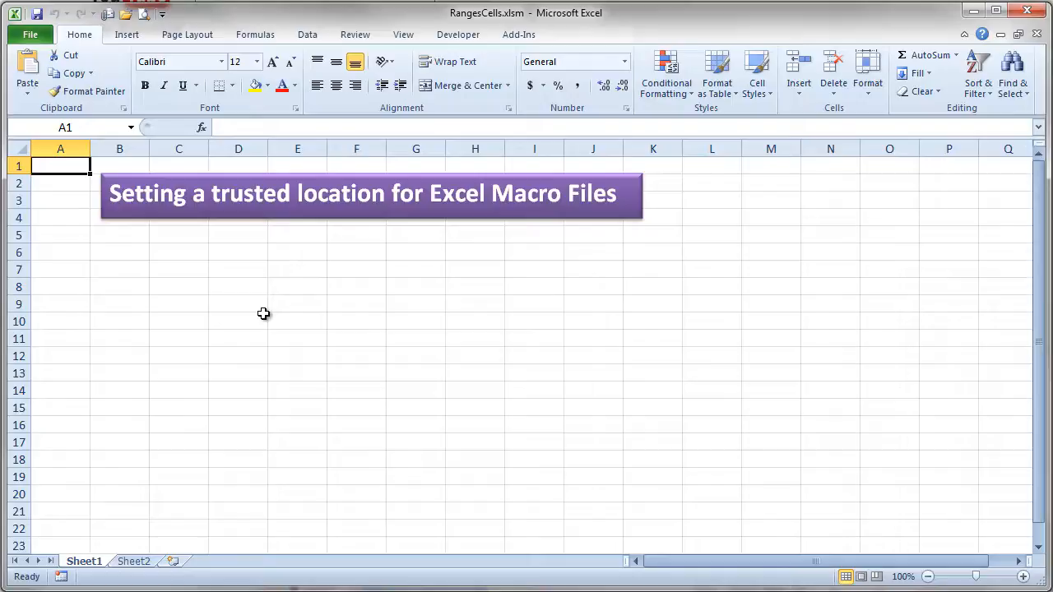
mouse_move(163, 164)
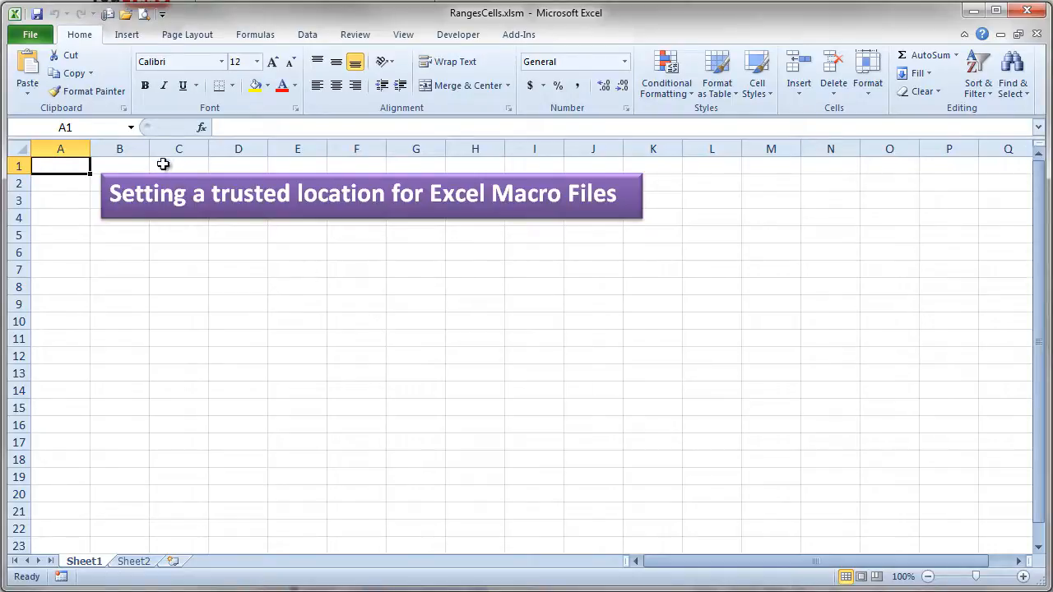
mouse_move(347, 348)
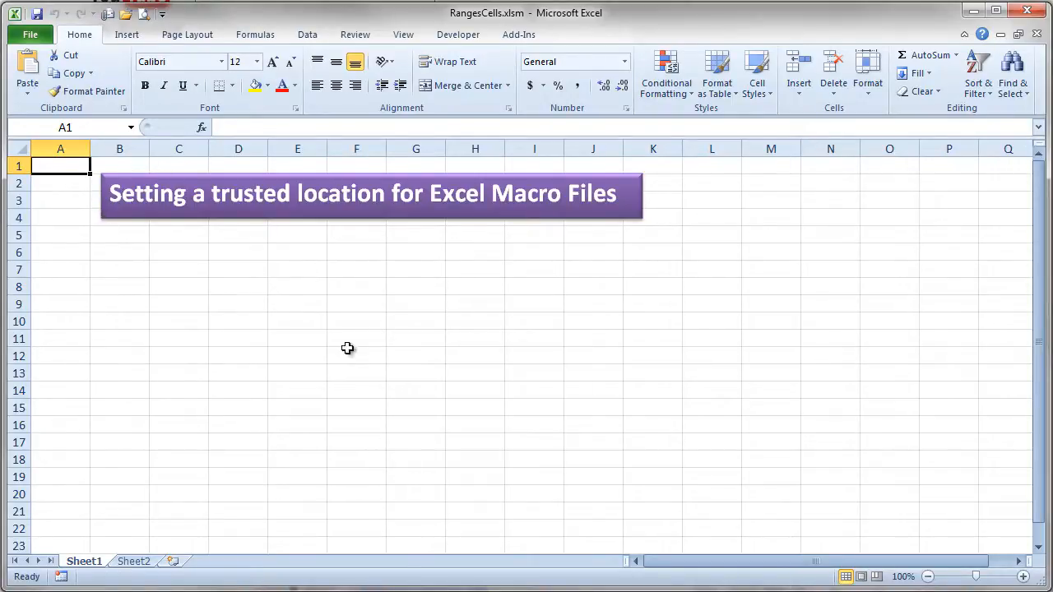
mouse_move(652, 478)
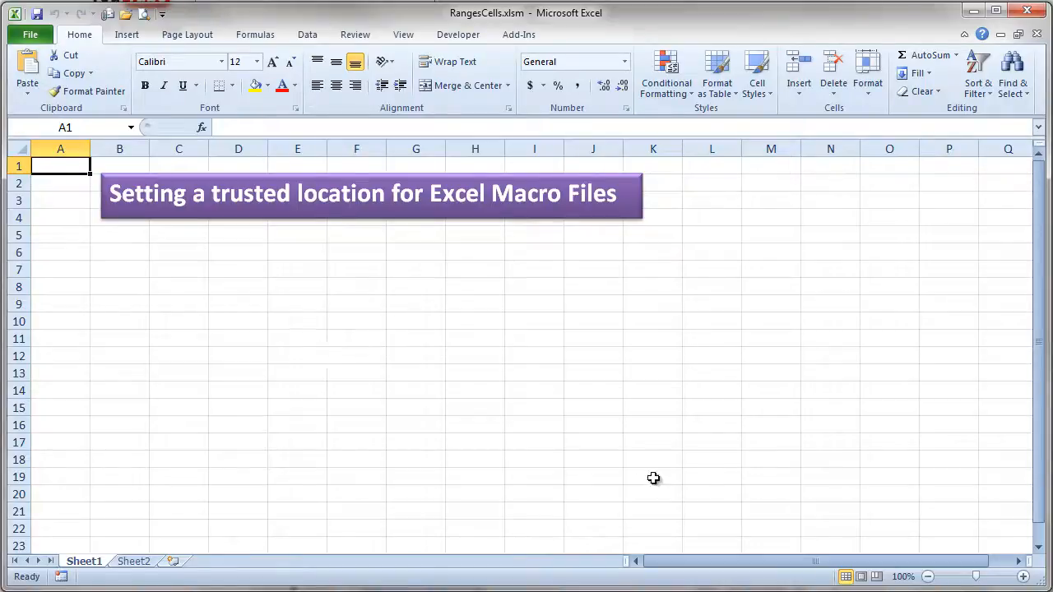